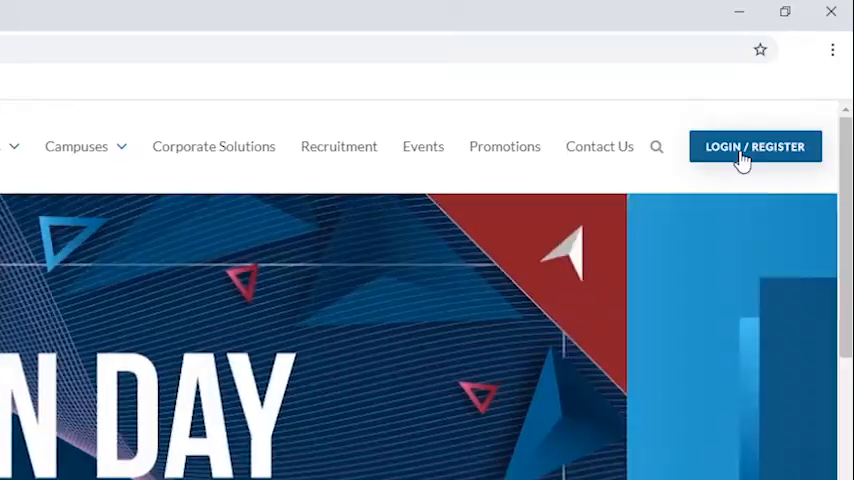
Reach the 'Create your account' registration form via LOGIN / REGISTER in the top navigation
{"action": "left_click", "coordinate": [756, 146]}
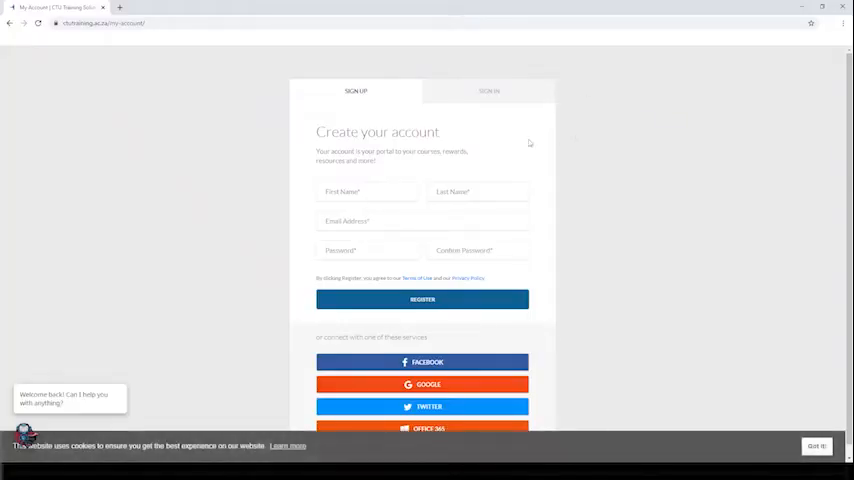